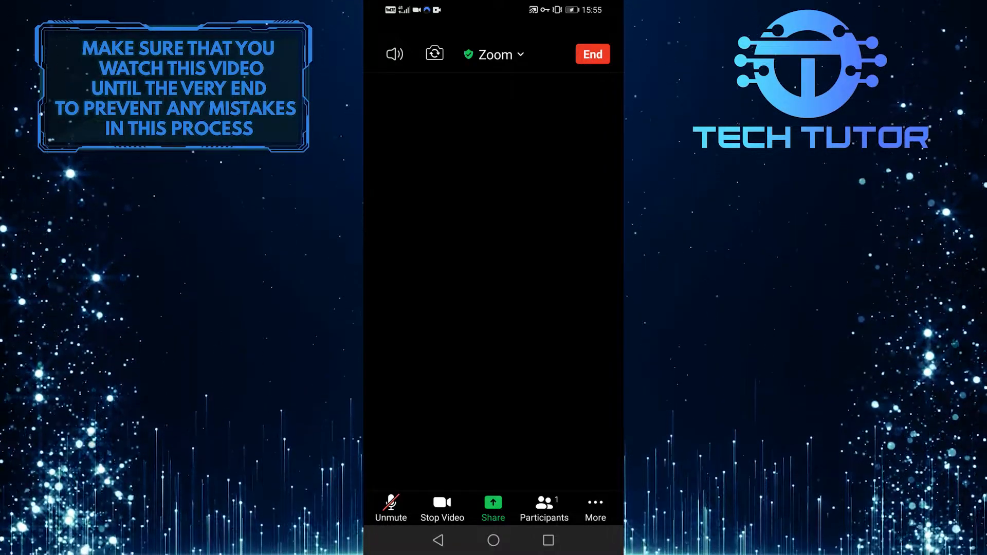
Bring up the meeting's Share options from the Zoom toolbar
left_click(493, 508)
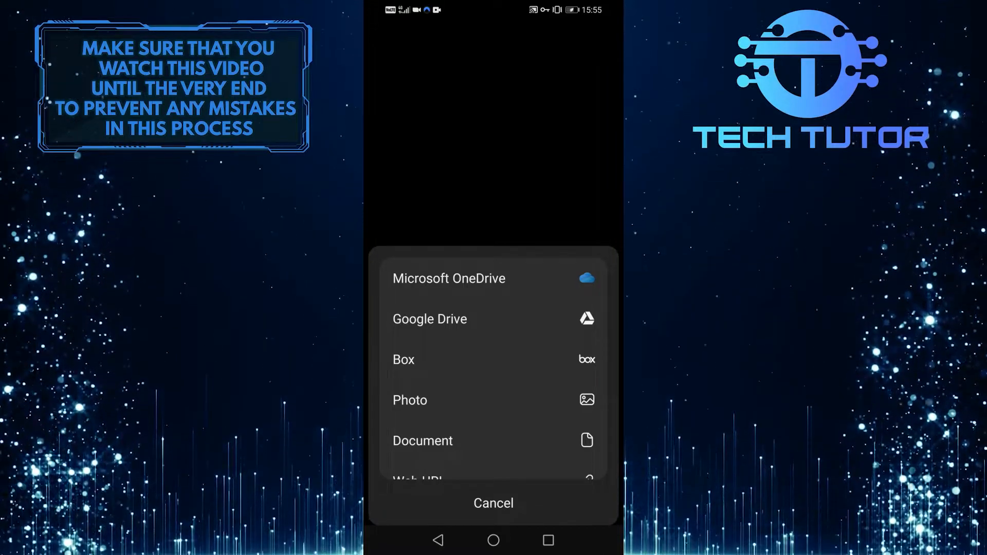
Choose Screen from the share sources to start sharing the phone screen
scroll("down", 3)
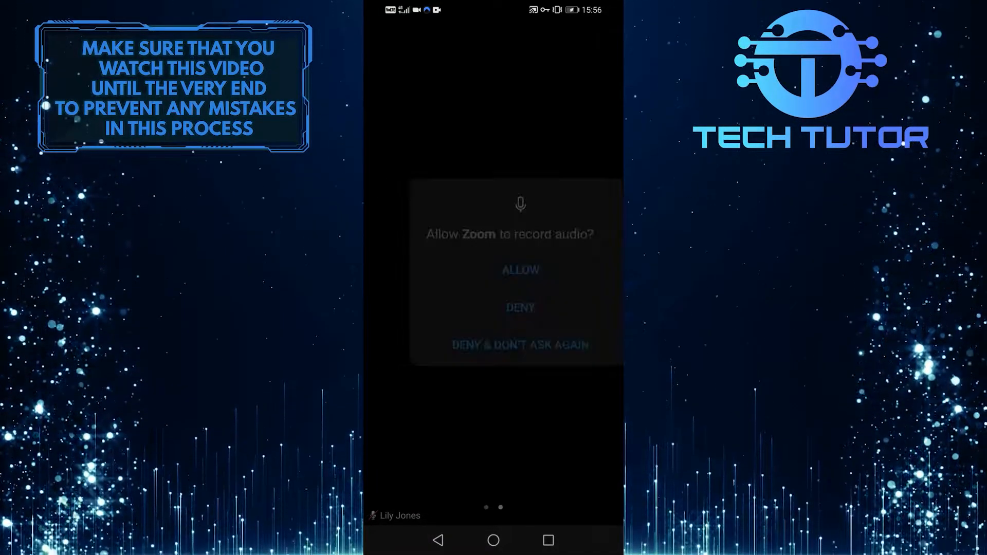
Allow Zoom to record audio so screen sharing begins and Chrome's Pexels space search shows
left_click(519, 270)
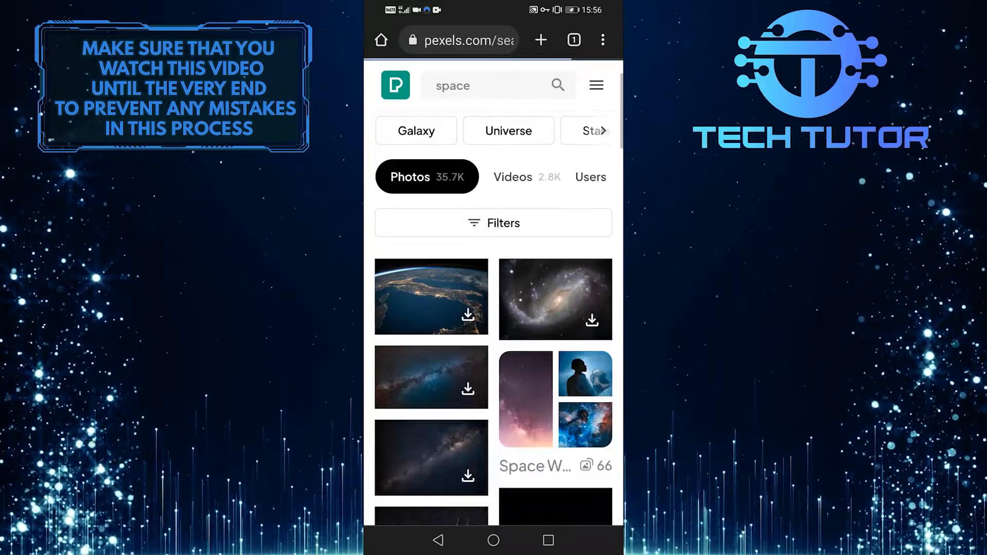
Scroll well down the Pexels space results to photos of rockets and satellites while sharing
scroll("down", 3)
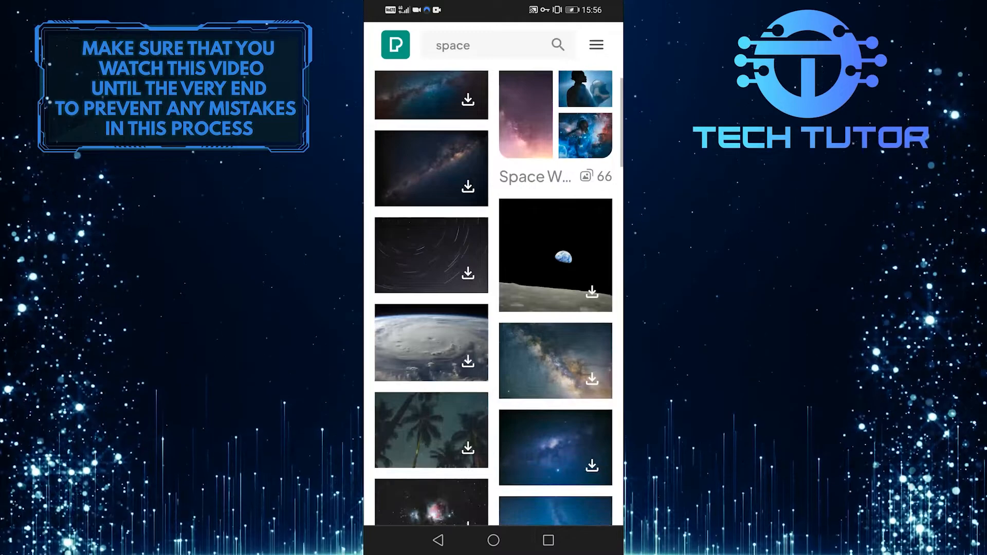
scroll("down", 3)
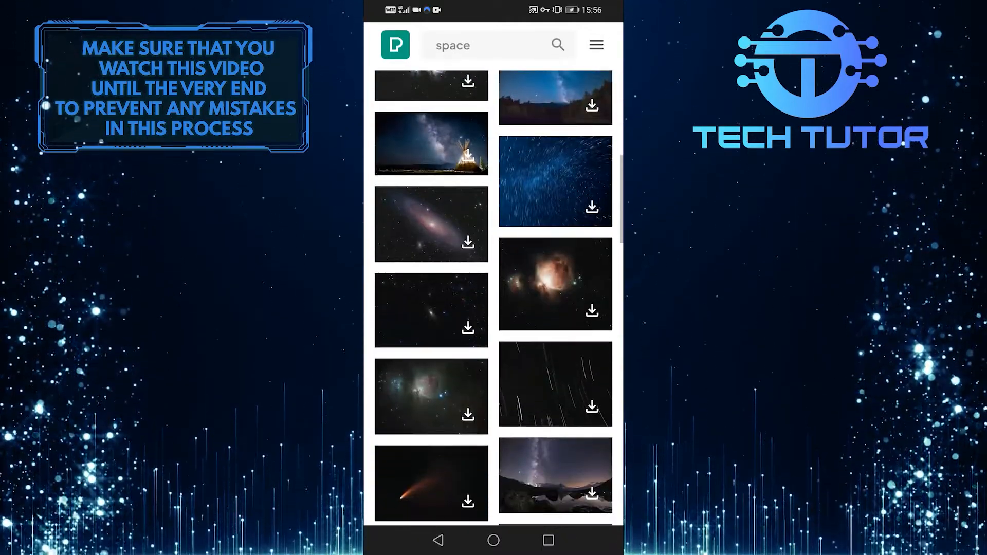
scroll("down", 3)
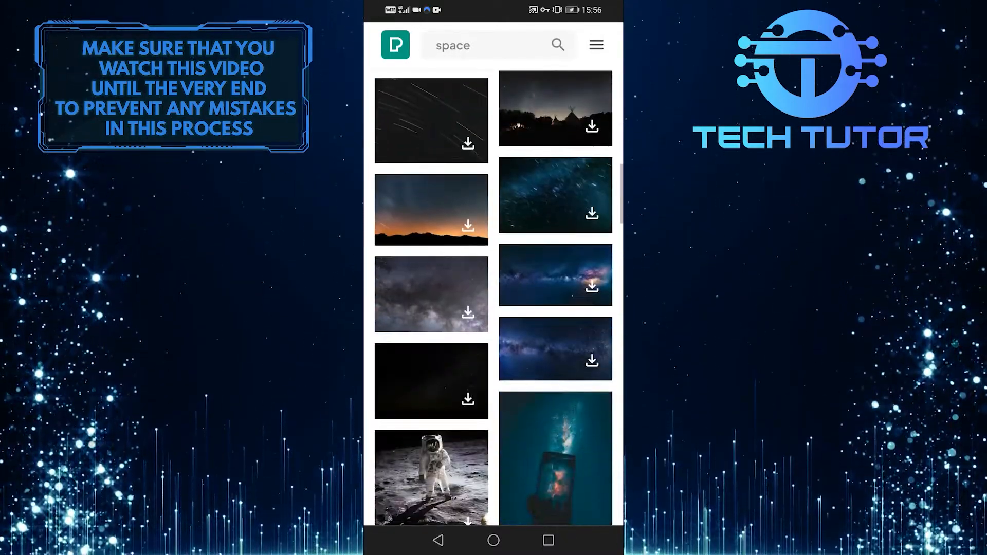
scroll("down", 3)
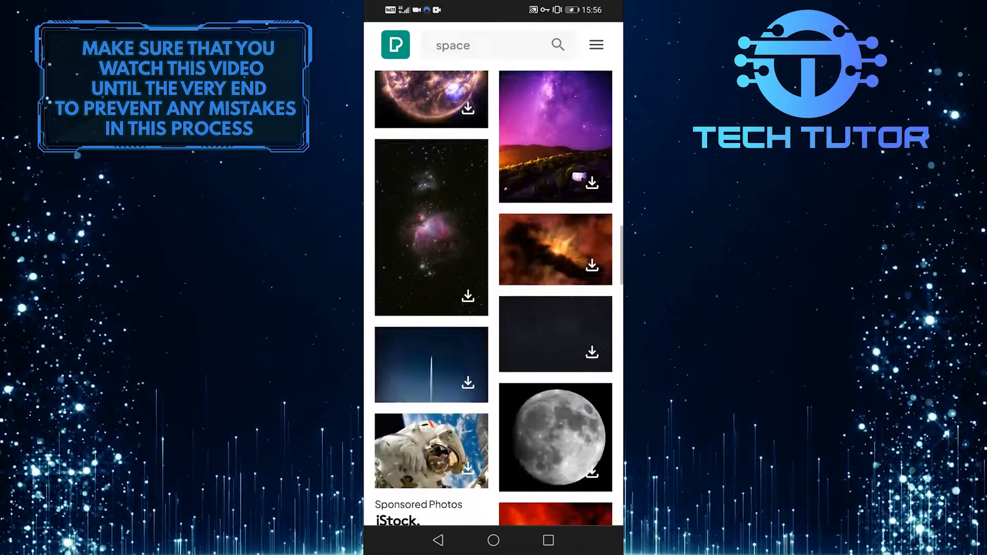
scroll("down", 3)
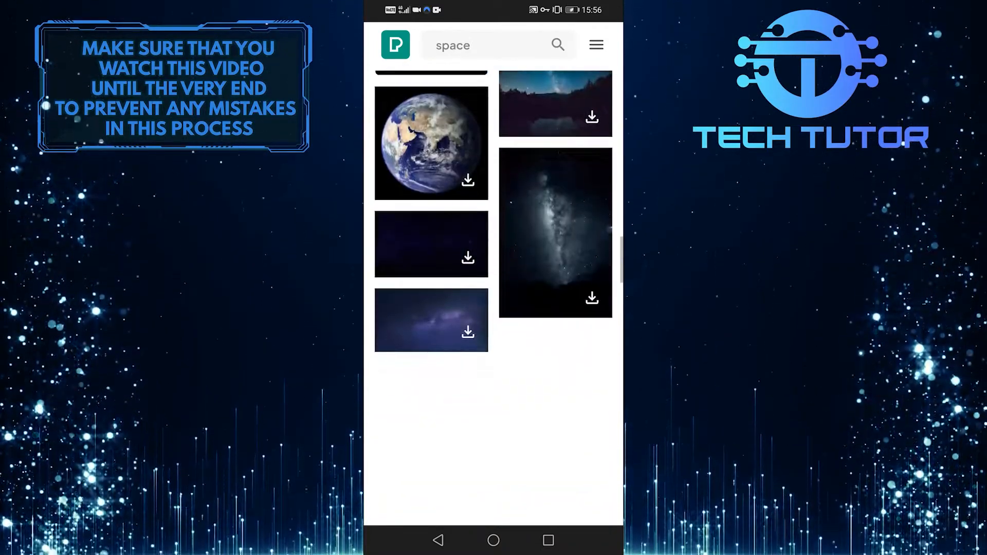
scroll("down", 3)
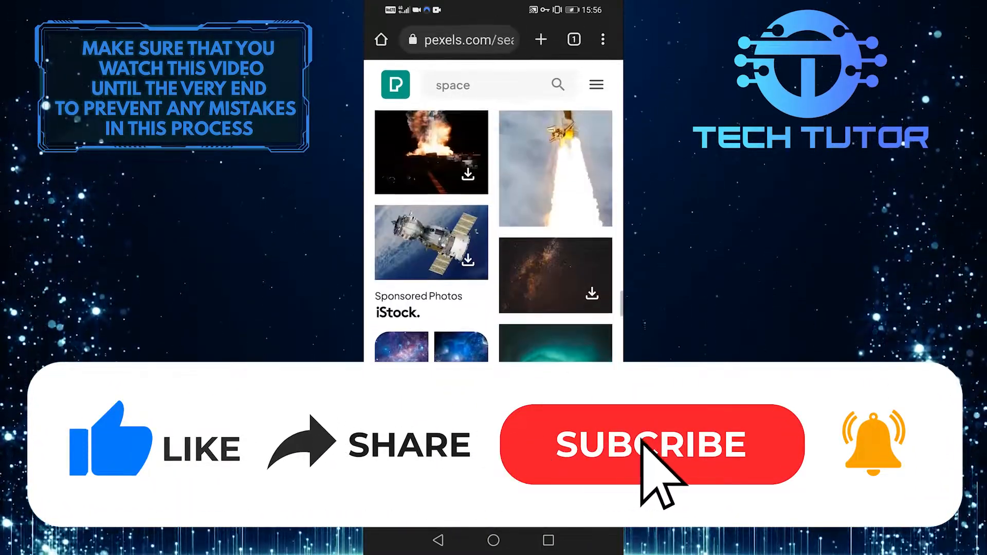
Continue down the Pexels space results to photos of the moon and clouds
left_click(652, 444)
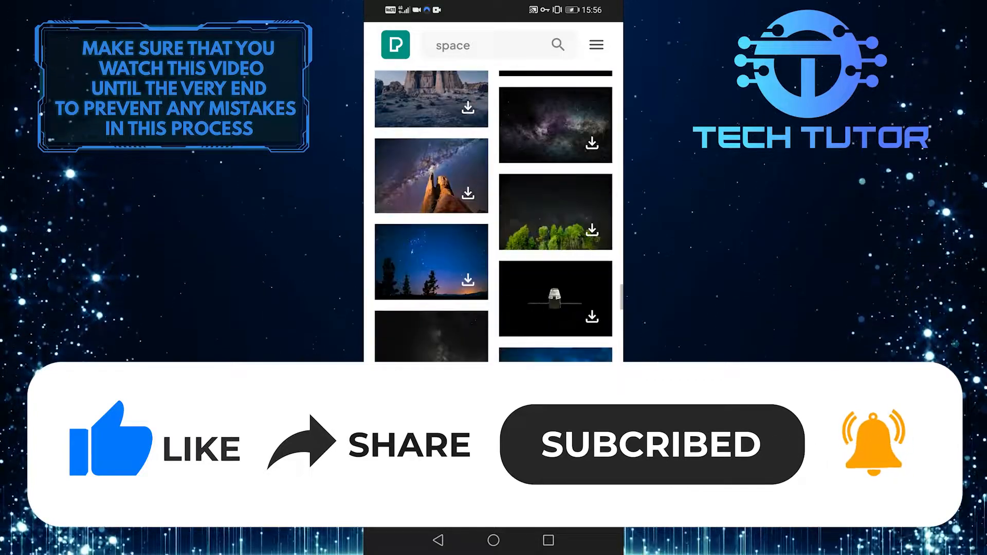
scroll("down", 3)
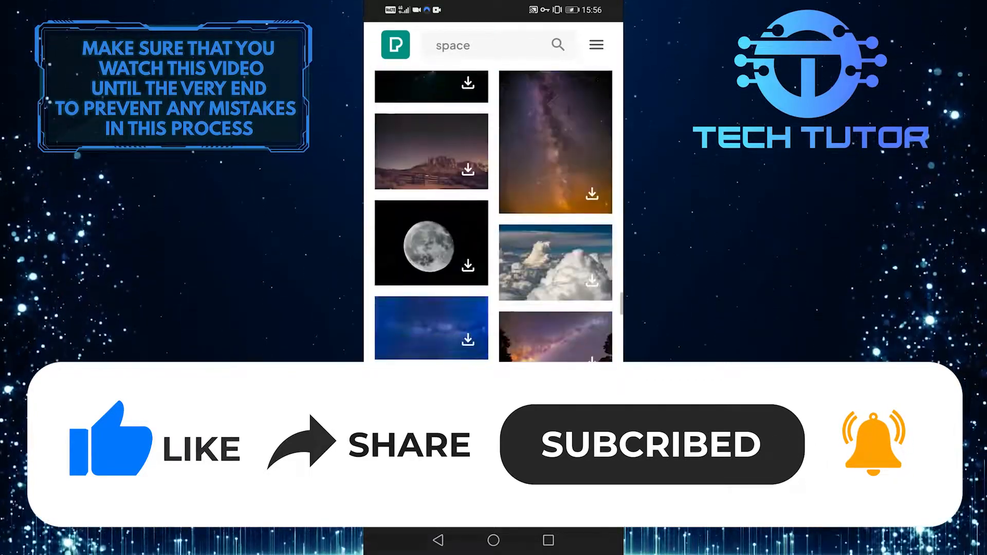